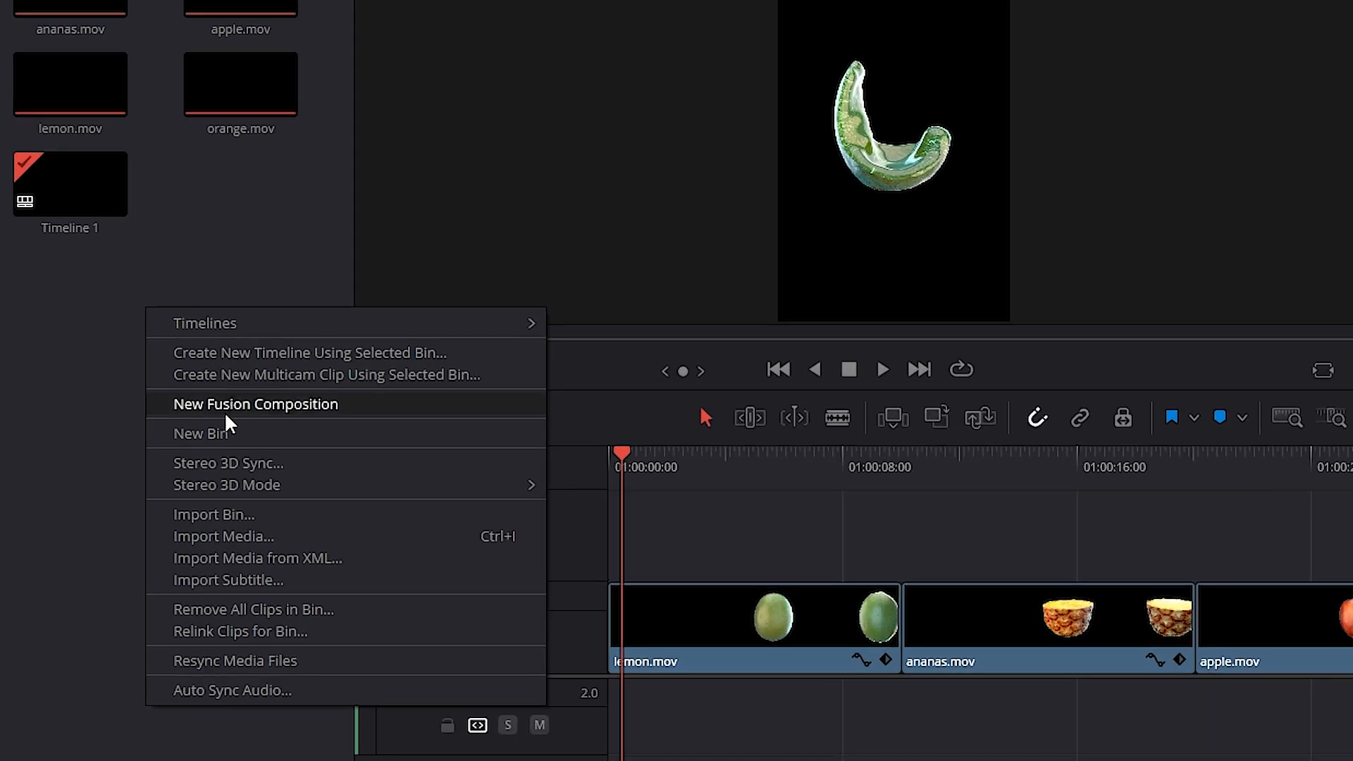
Add a New Fusion Composition clip to the Media Pool and confirm it with Create.
left_click(255, 403)
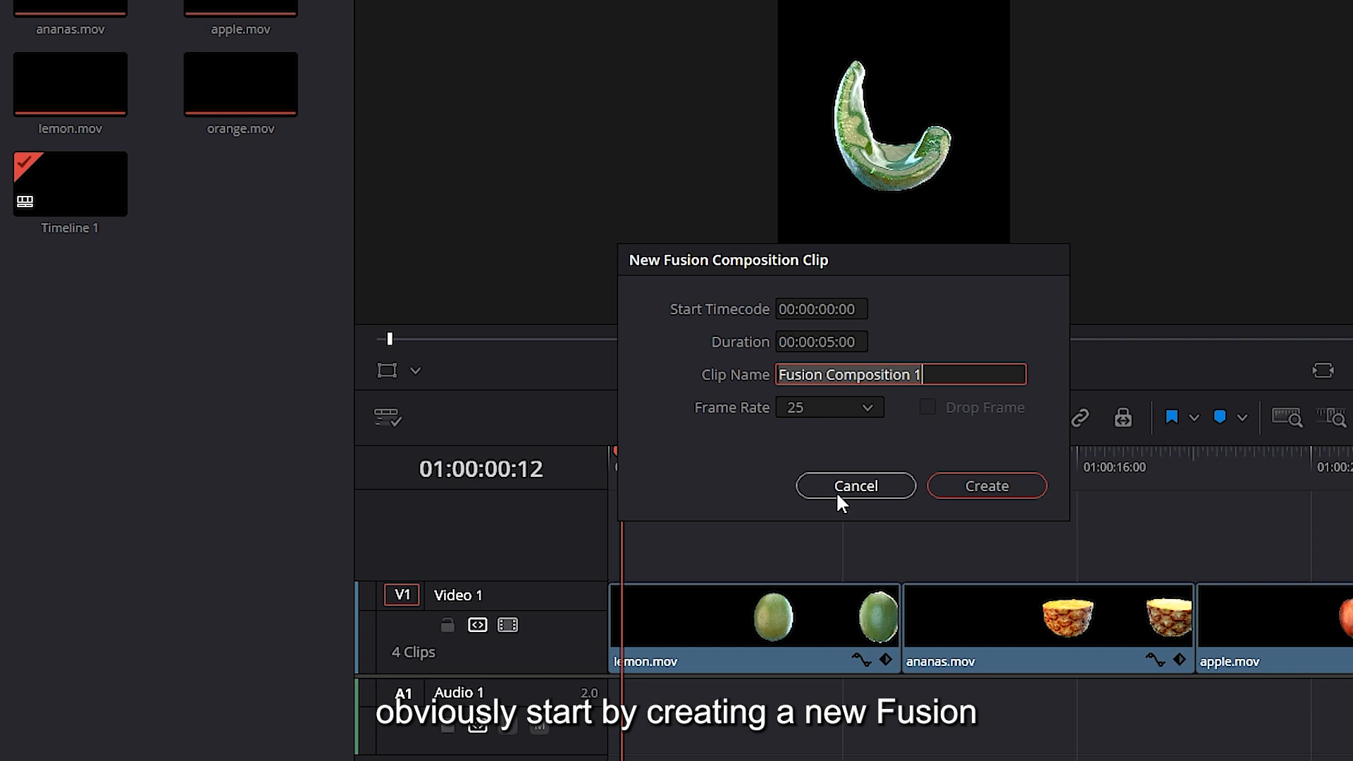
left_click(985, 485)
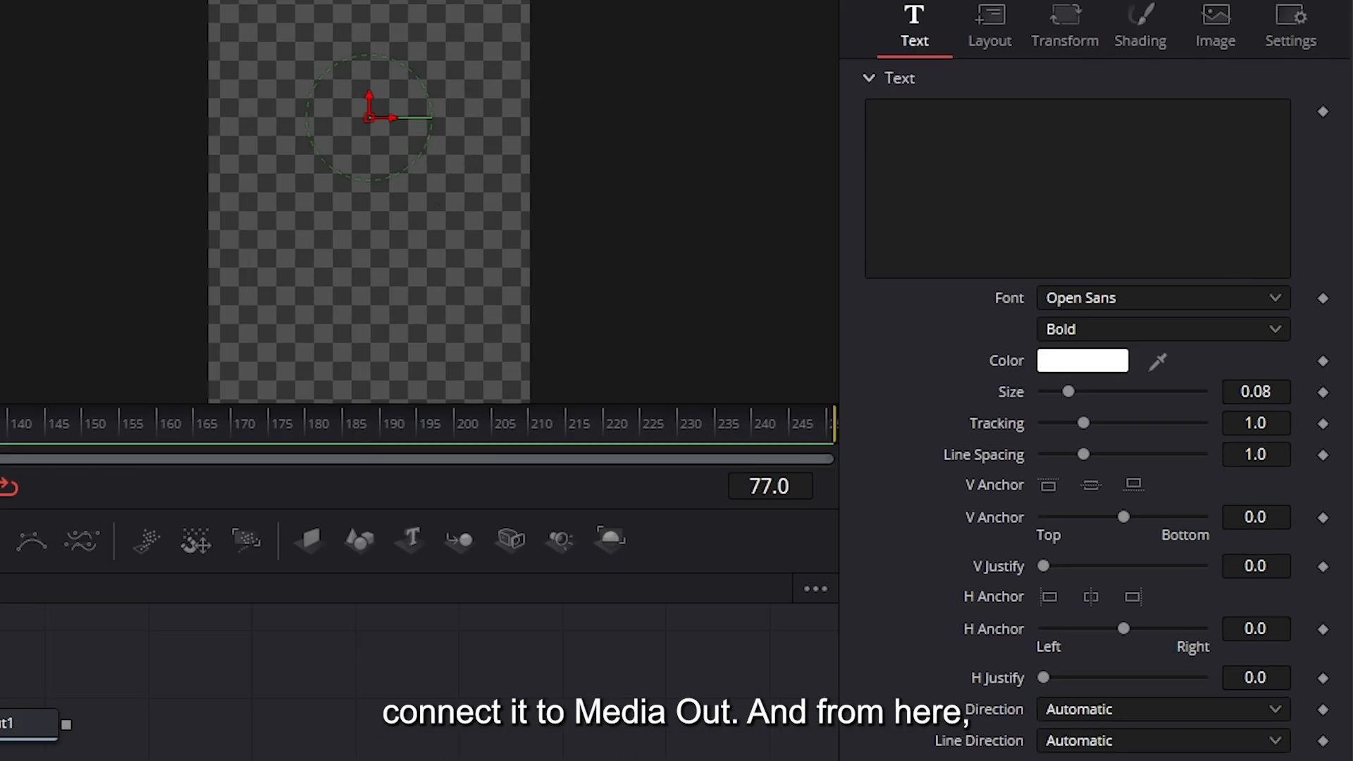
Enter 'Lemon' as the title text and set the font to Butter Sweet.
type("Lemon")
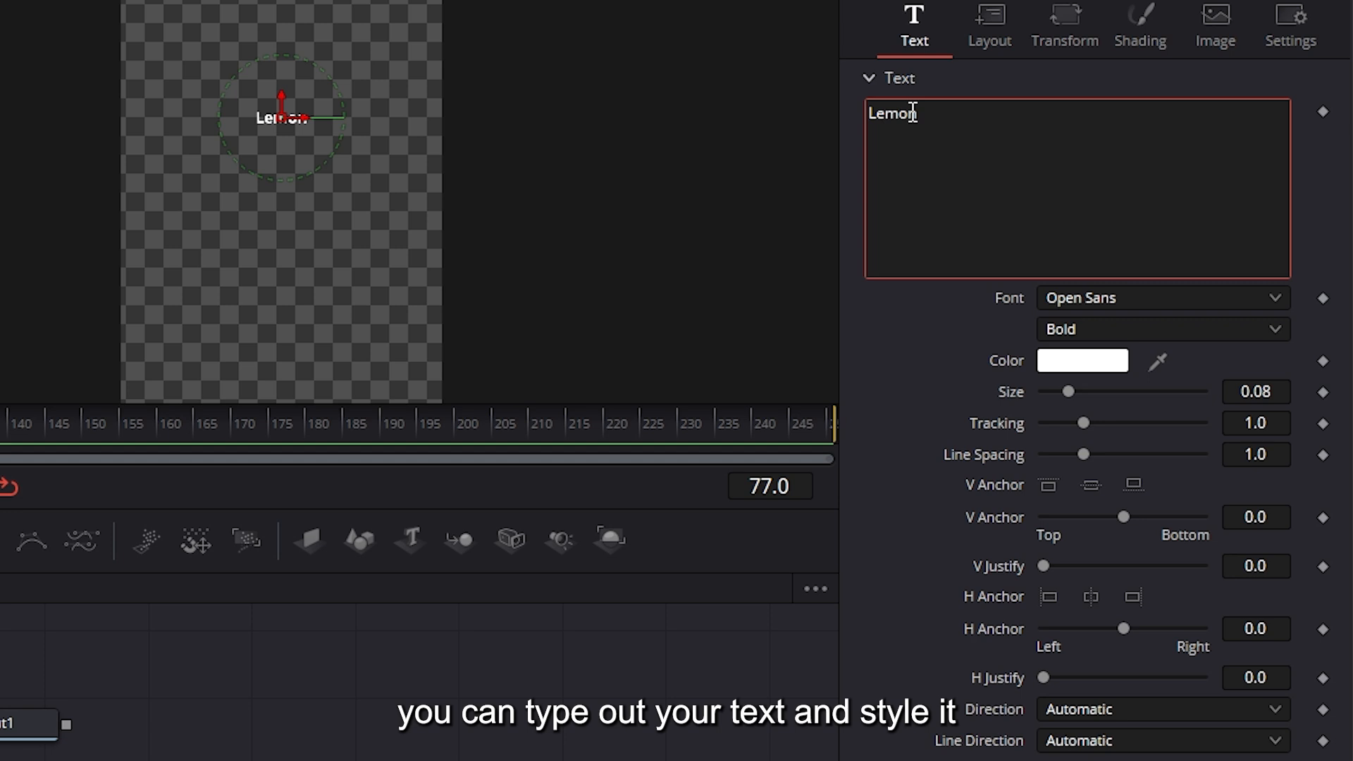
left_click(1156, 297)
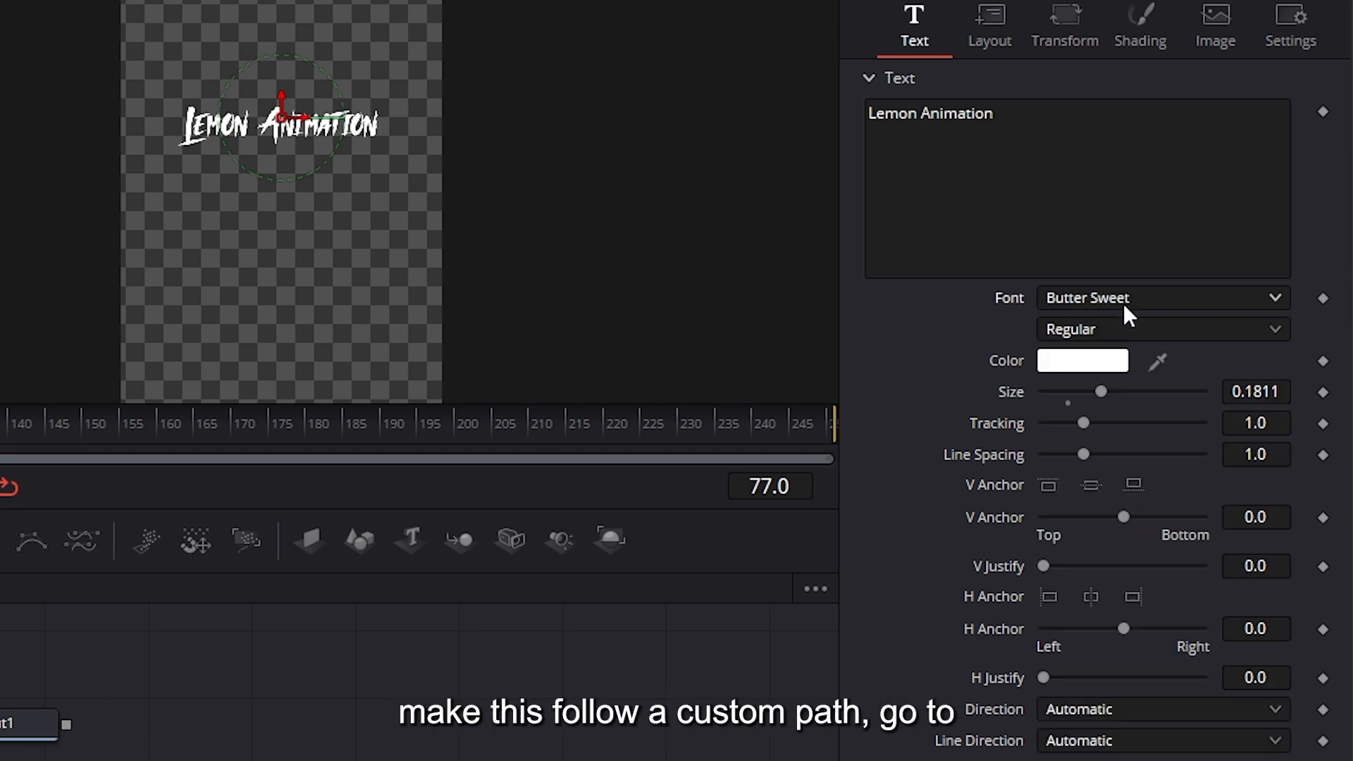
left_click(987, 21)
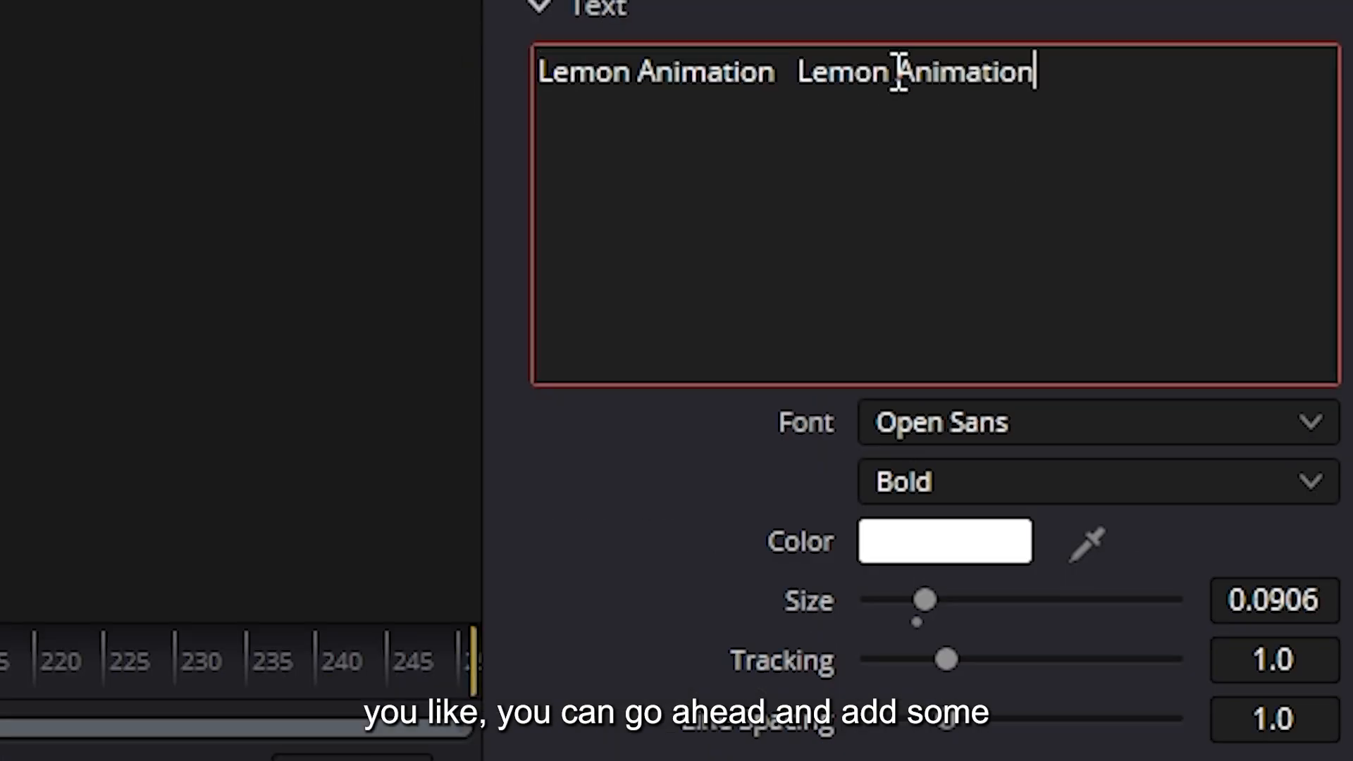
Type 'Lemon Animation' again after the existing title text.
type("Lemon Animation")
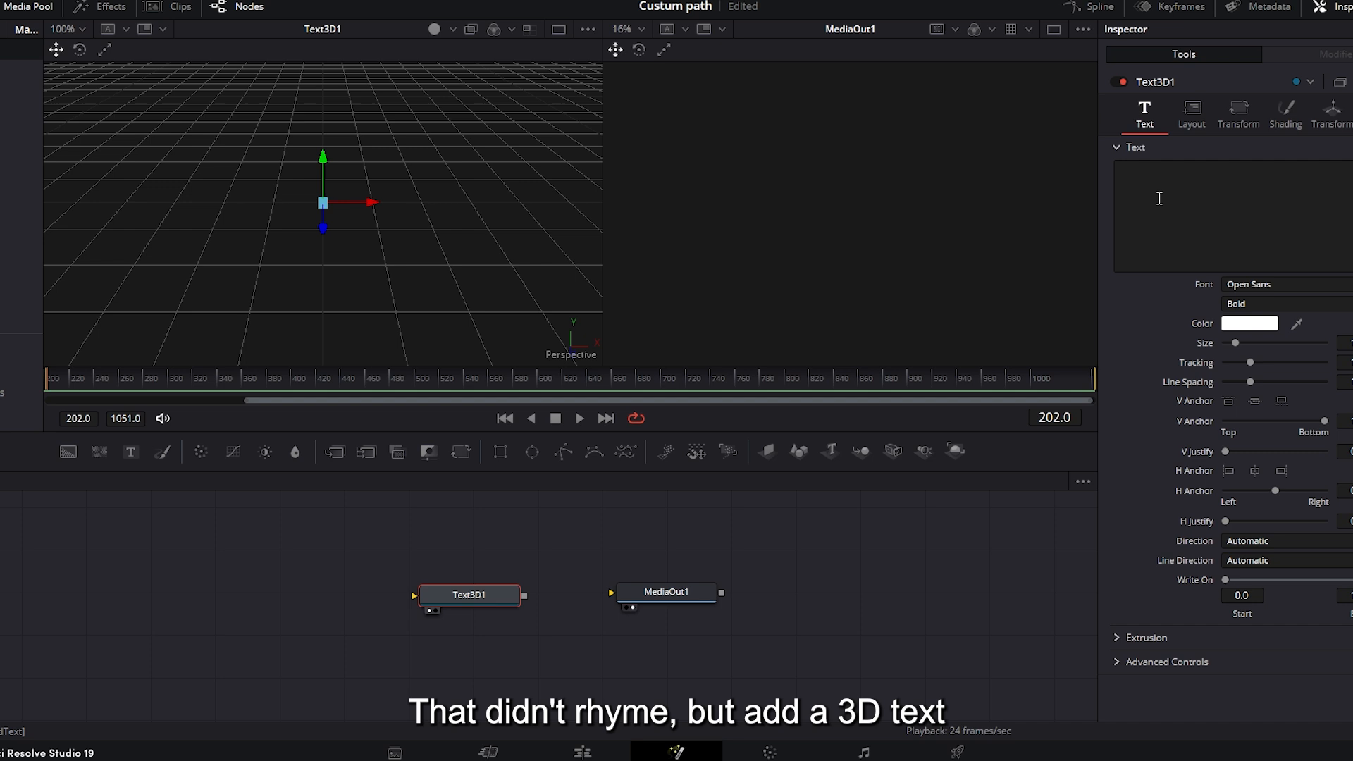
Type 'Racing' into the Text3D node's text field.
type("Racing")
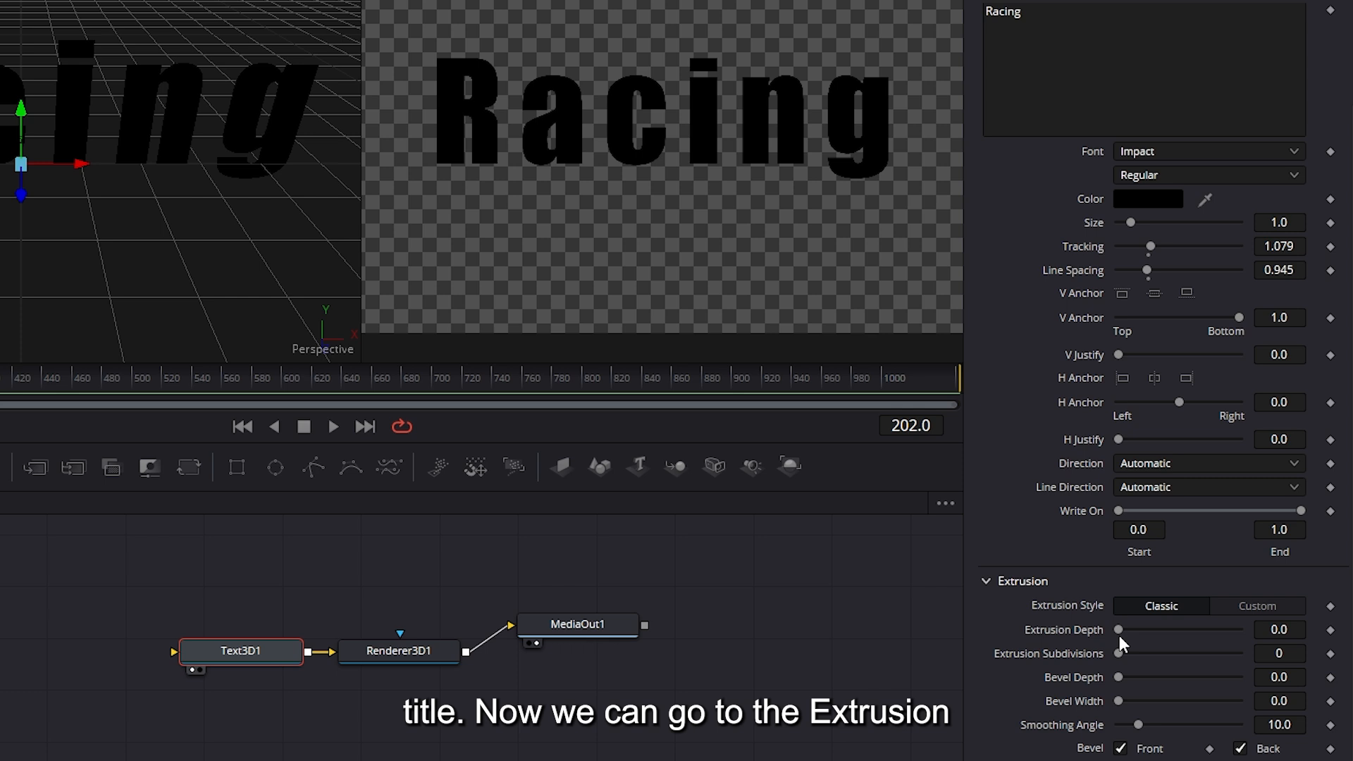
Increase the Racing text's extrusion depth and uncheck Use One Material under Shading.
left_click_drag(1118, 627, 1192, 627)
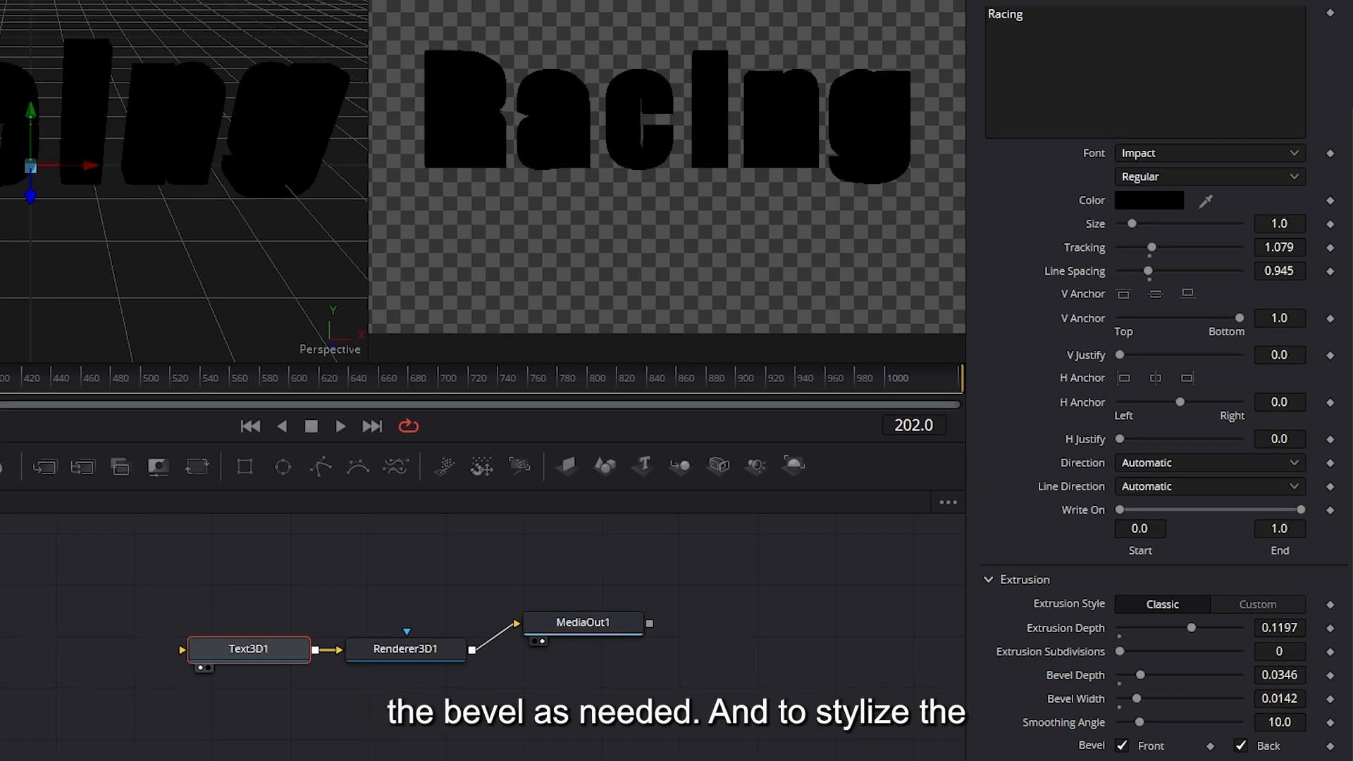
left_click(1182, 128)
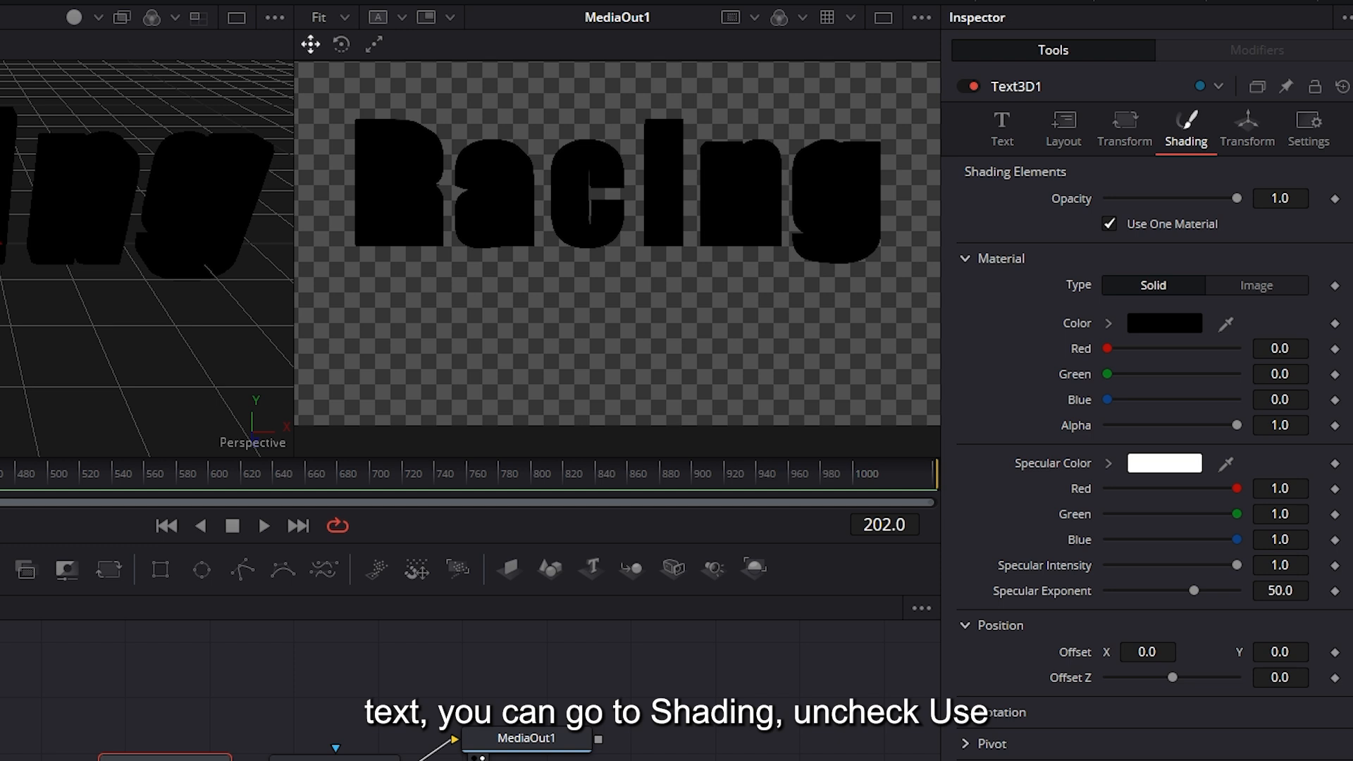
mouse_move(1098, 228)
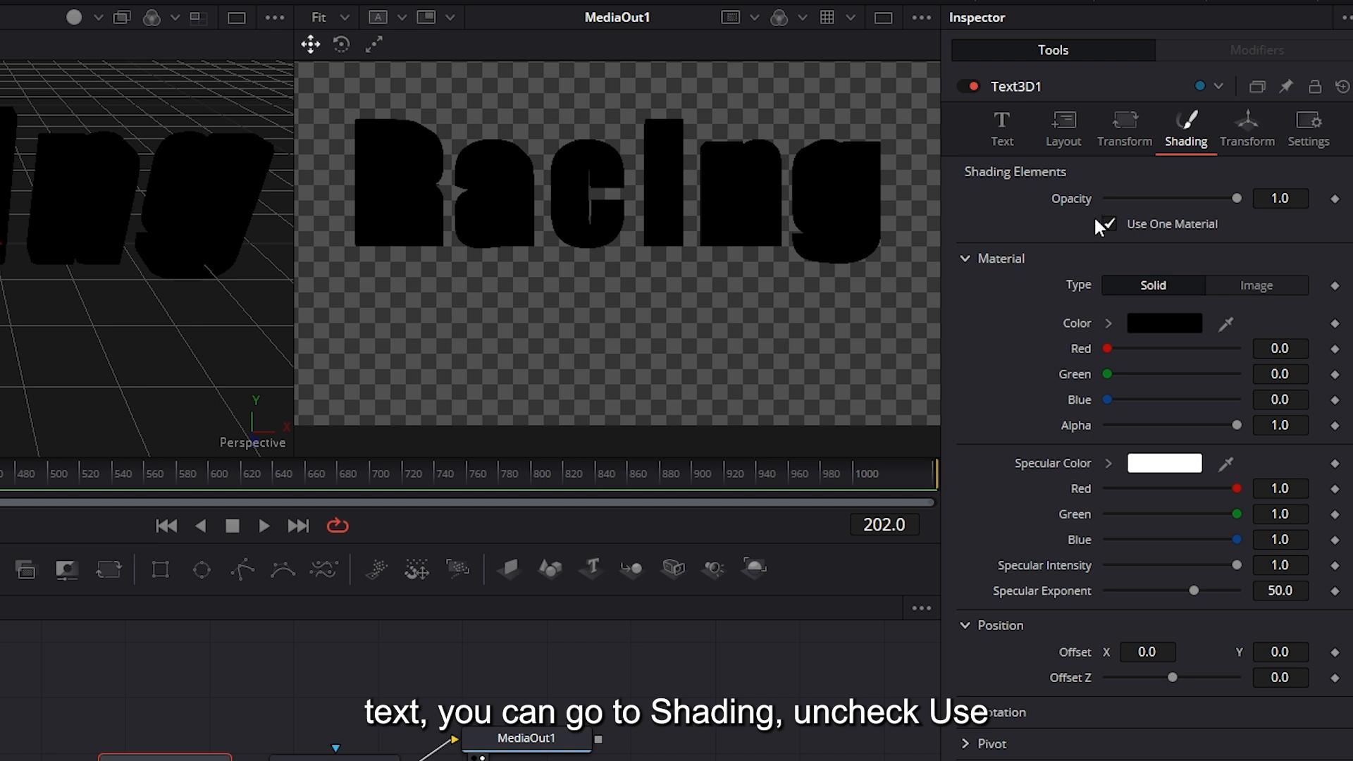
left_click(1105, 223)
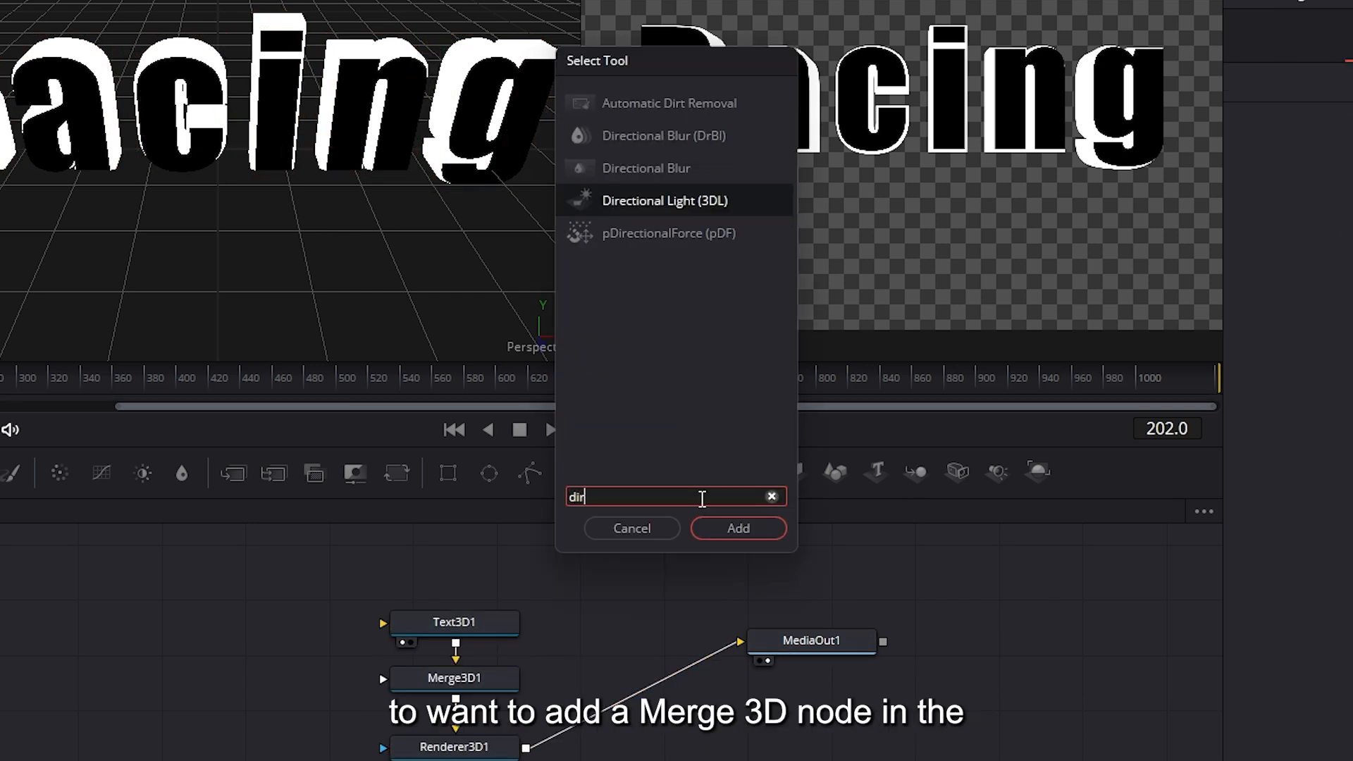
Add a directional light and enable lighting in the Renderer3D node.
left_click(737, 528)
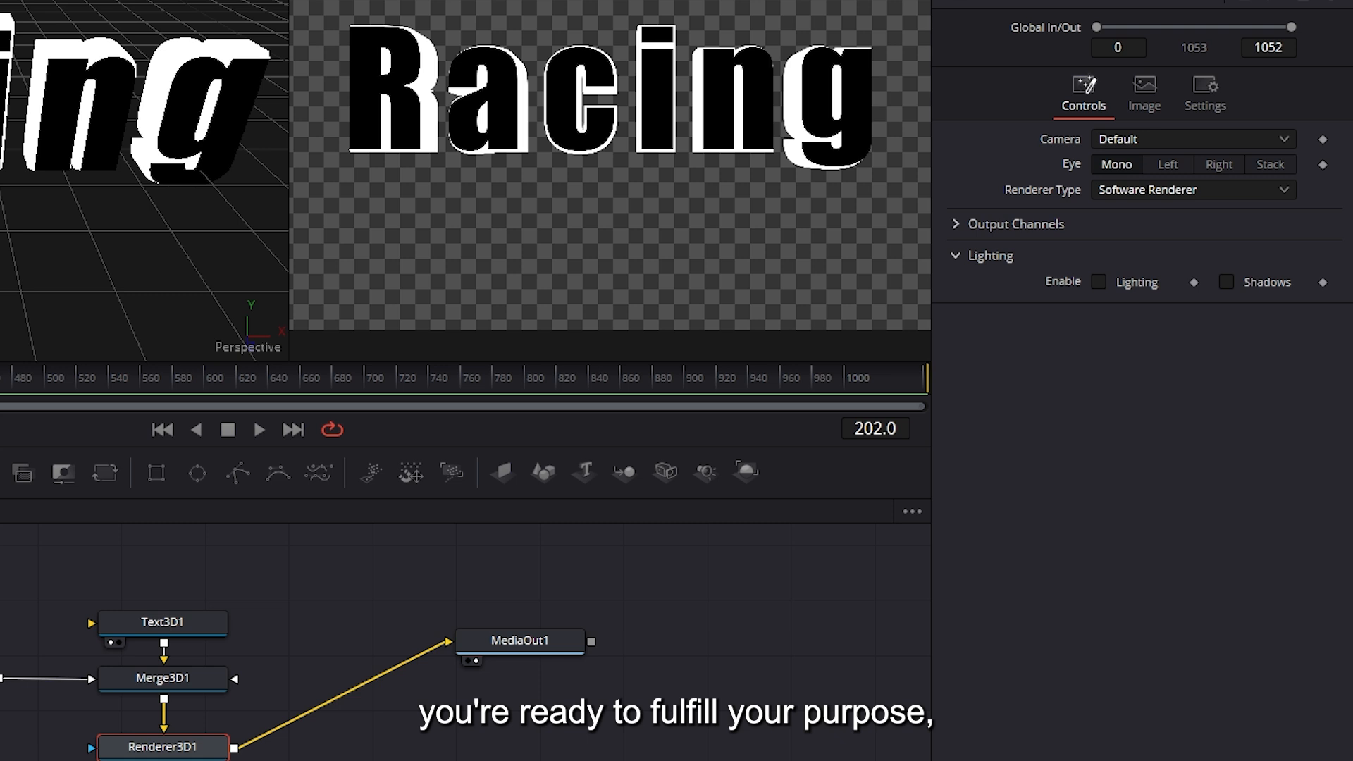
left_click(1097, 282)
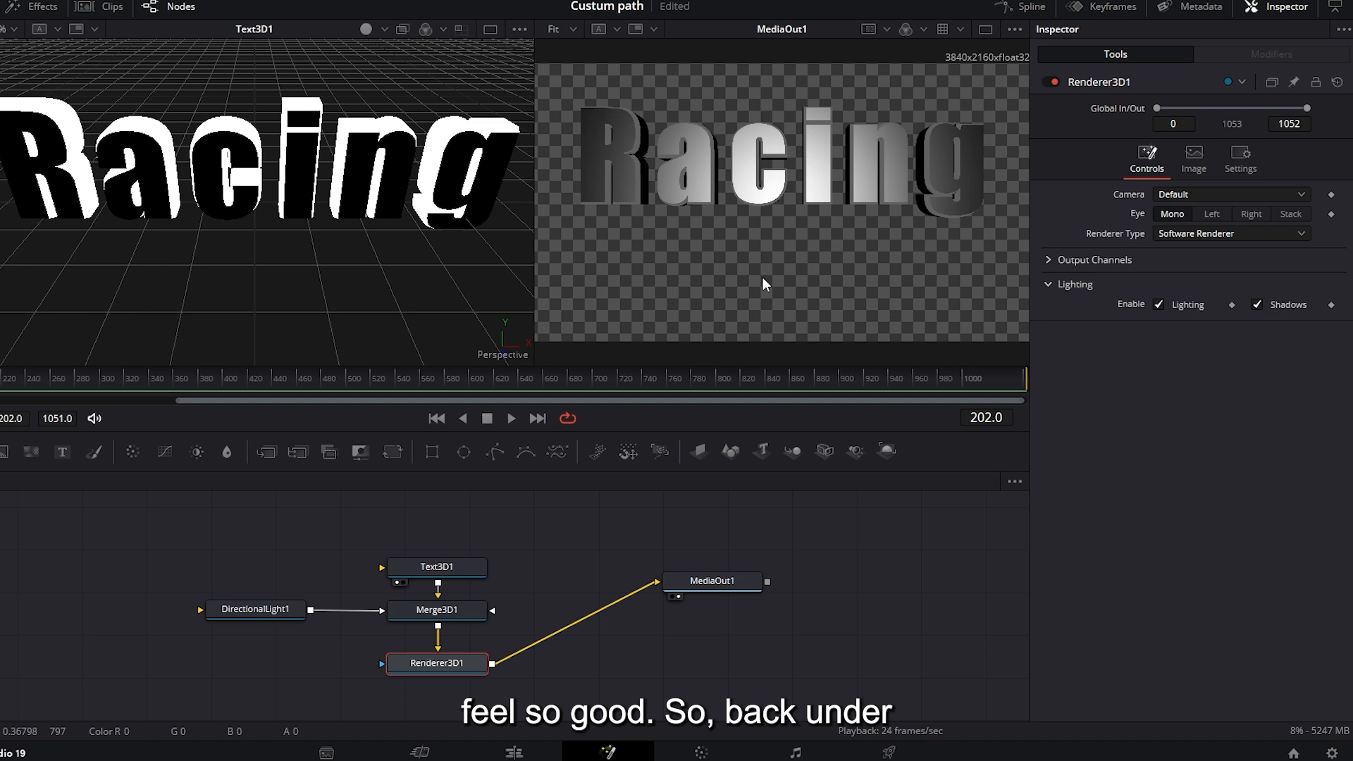
left_click(437, 566)
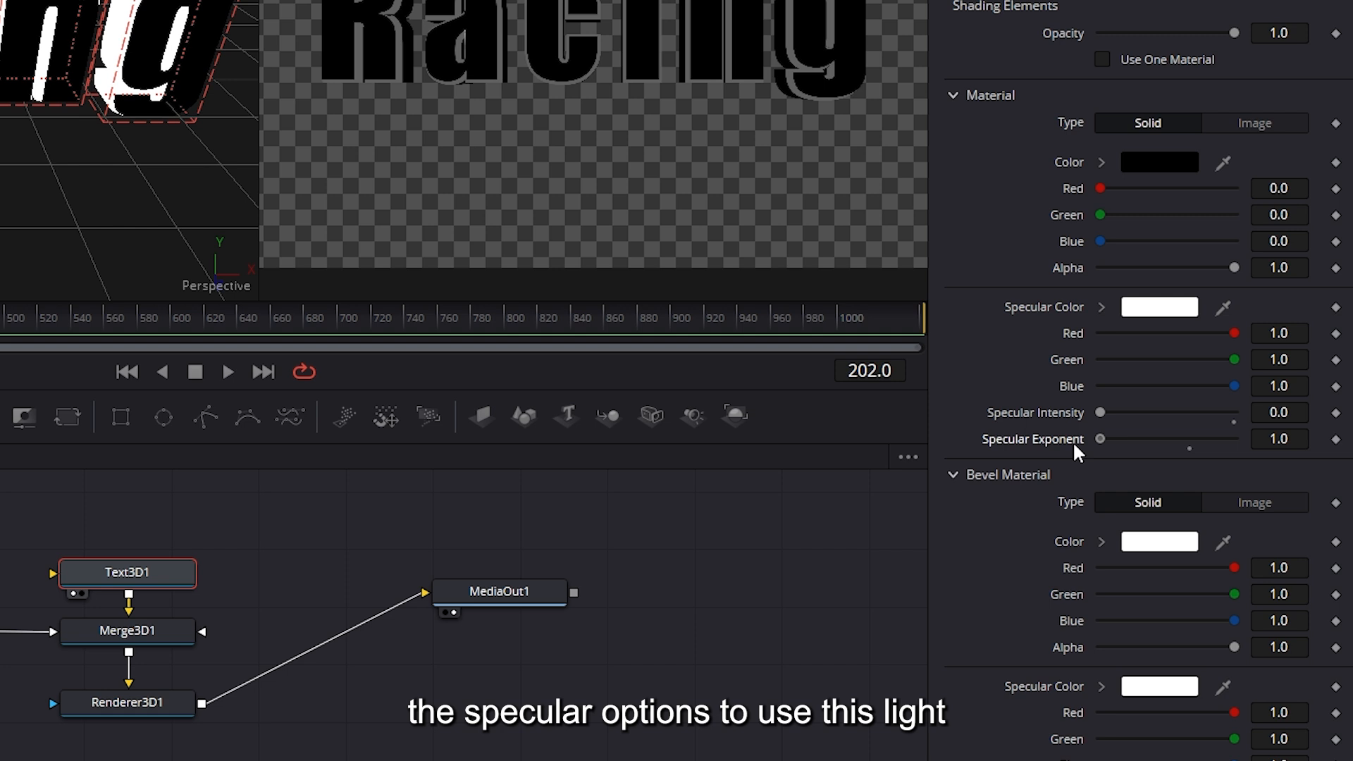
Set the face material's Specular Intensity to 0 and Specular Exponent to 1.
scroll("down", 3)
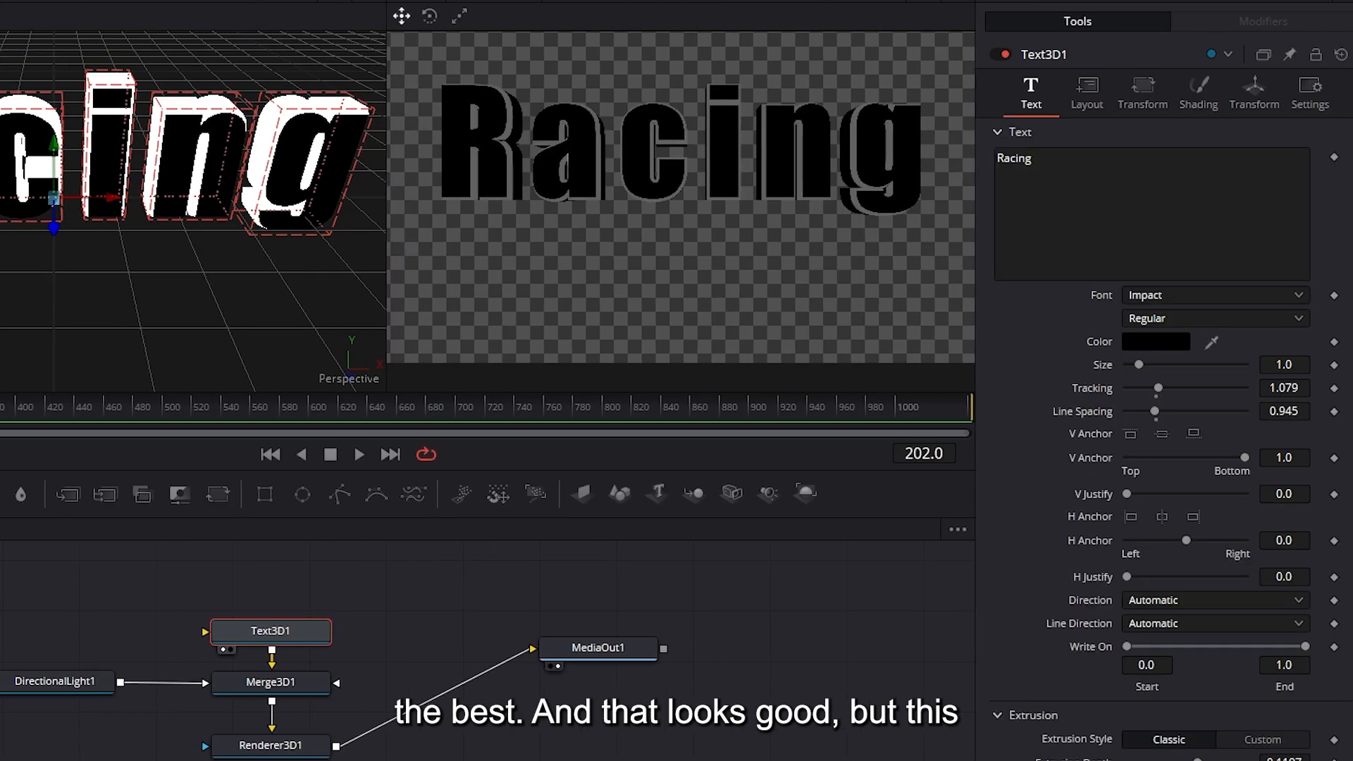
left_click(1262, 21)
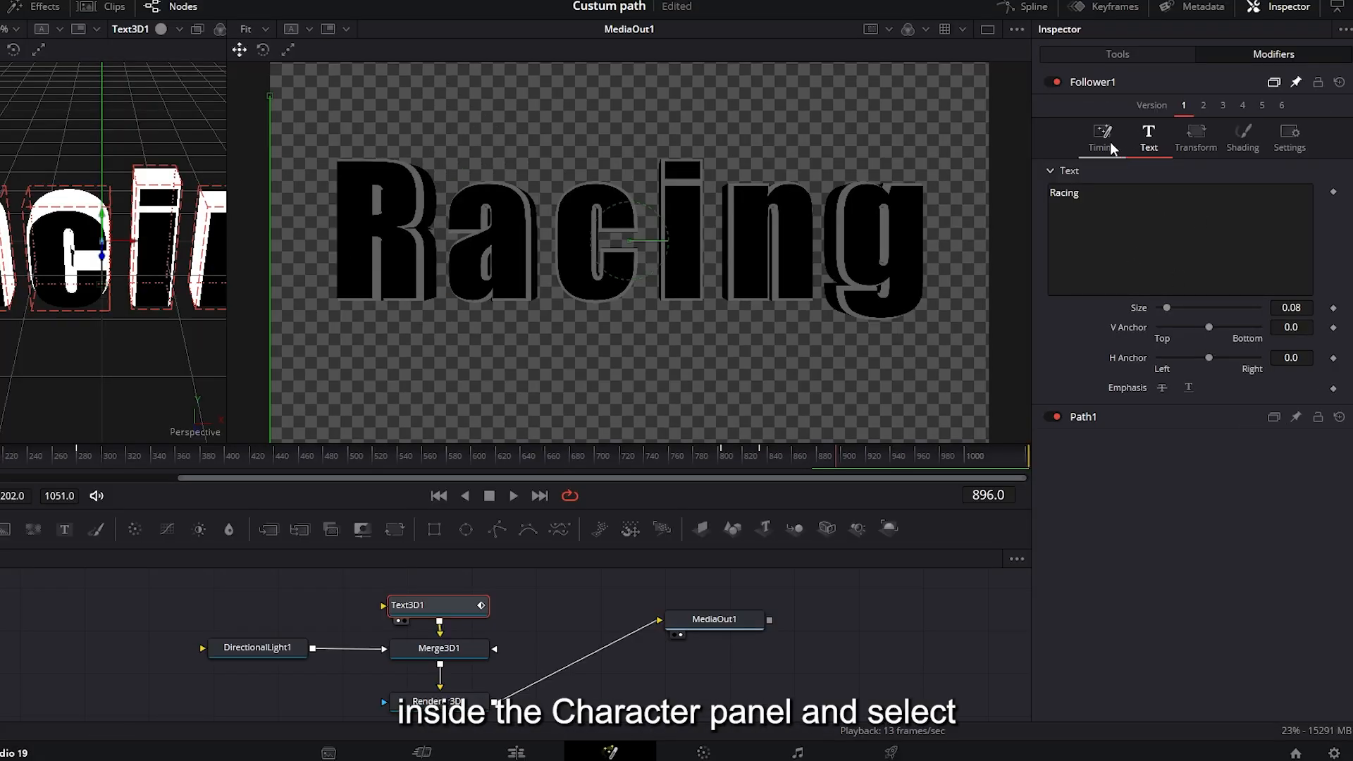
Show the Follower modifier's per-character Timing settings.
left_click(1116, 53)
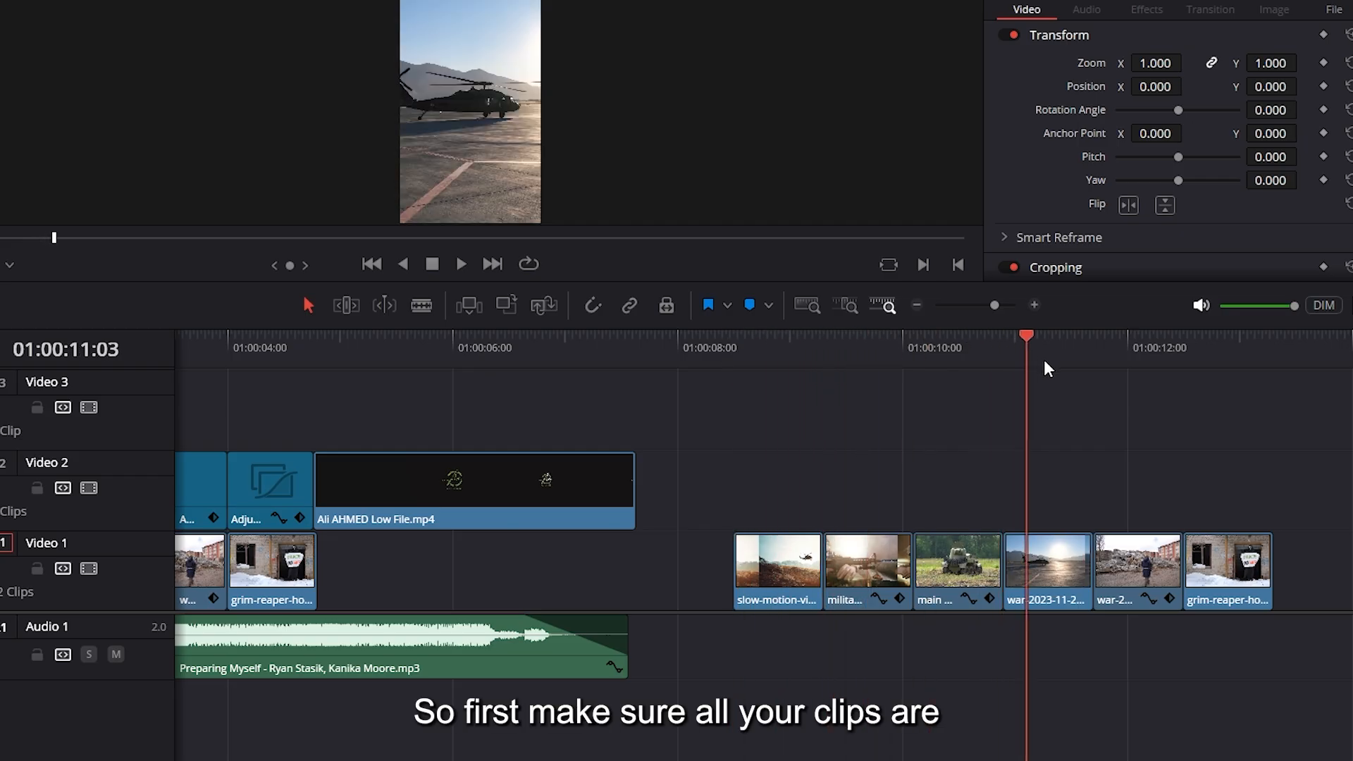
Place the playhead at the cut and search Open FX for 'Transform'.
left_click(740, 337)
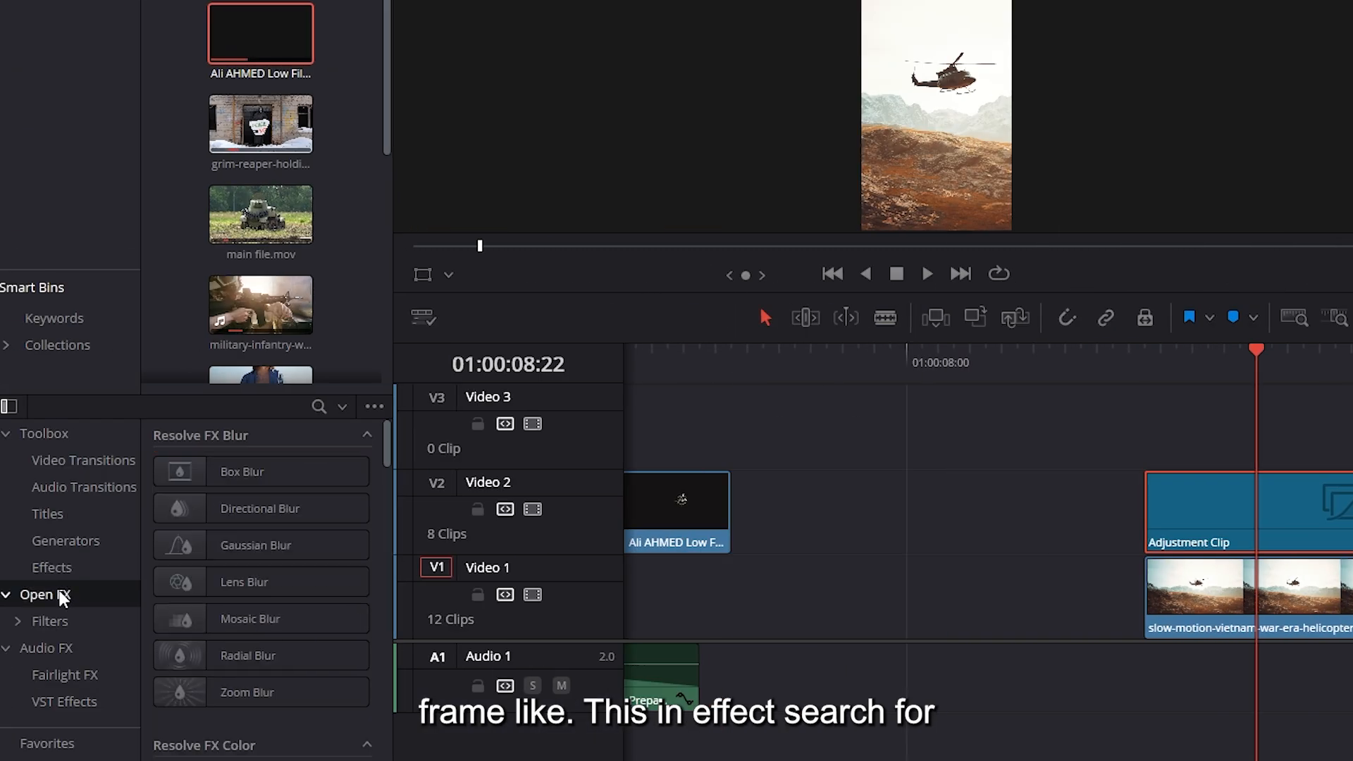
type("tran")
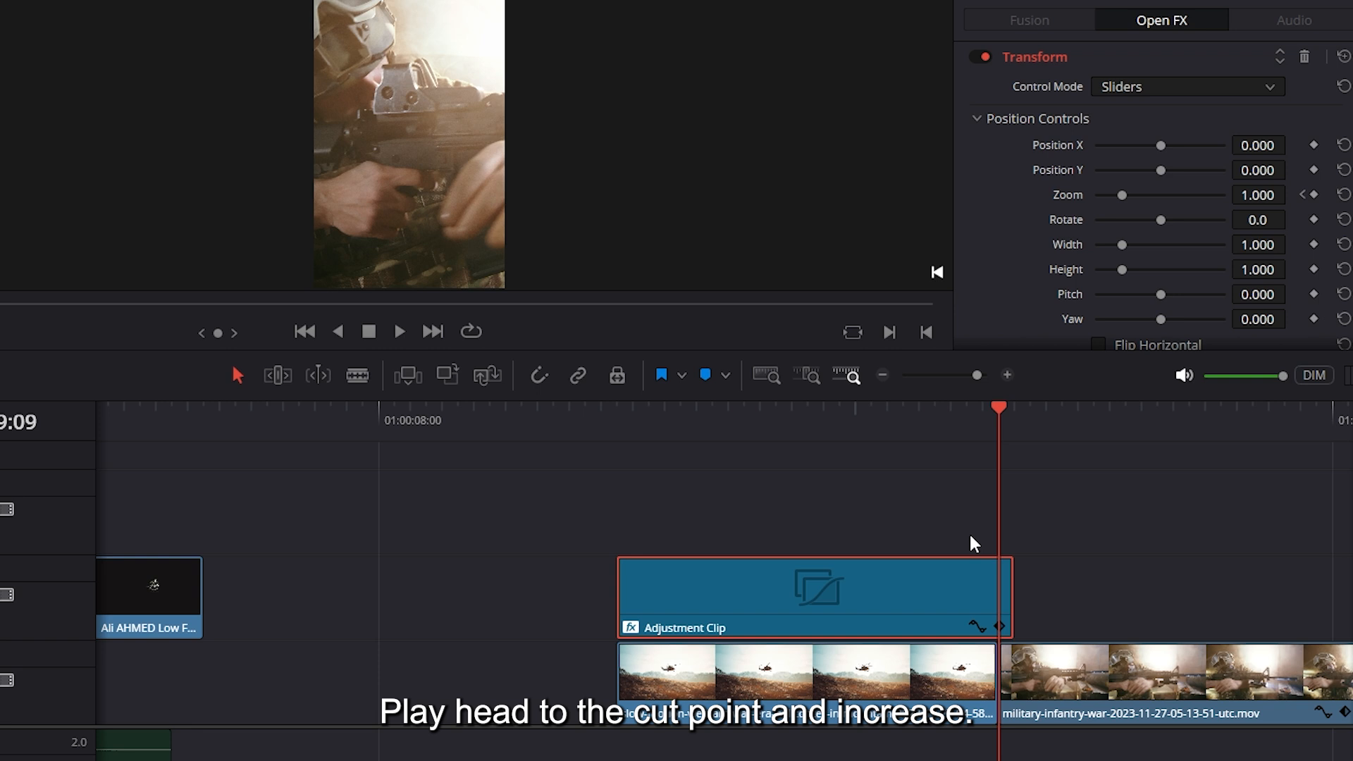
Keyframe Transform Zoom at 1.500 on the cut and trim the adjustment clip's extra frame.
left_click(1257, 194)
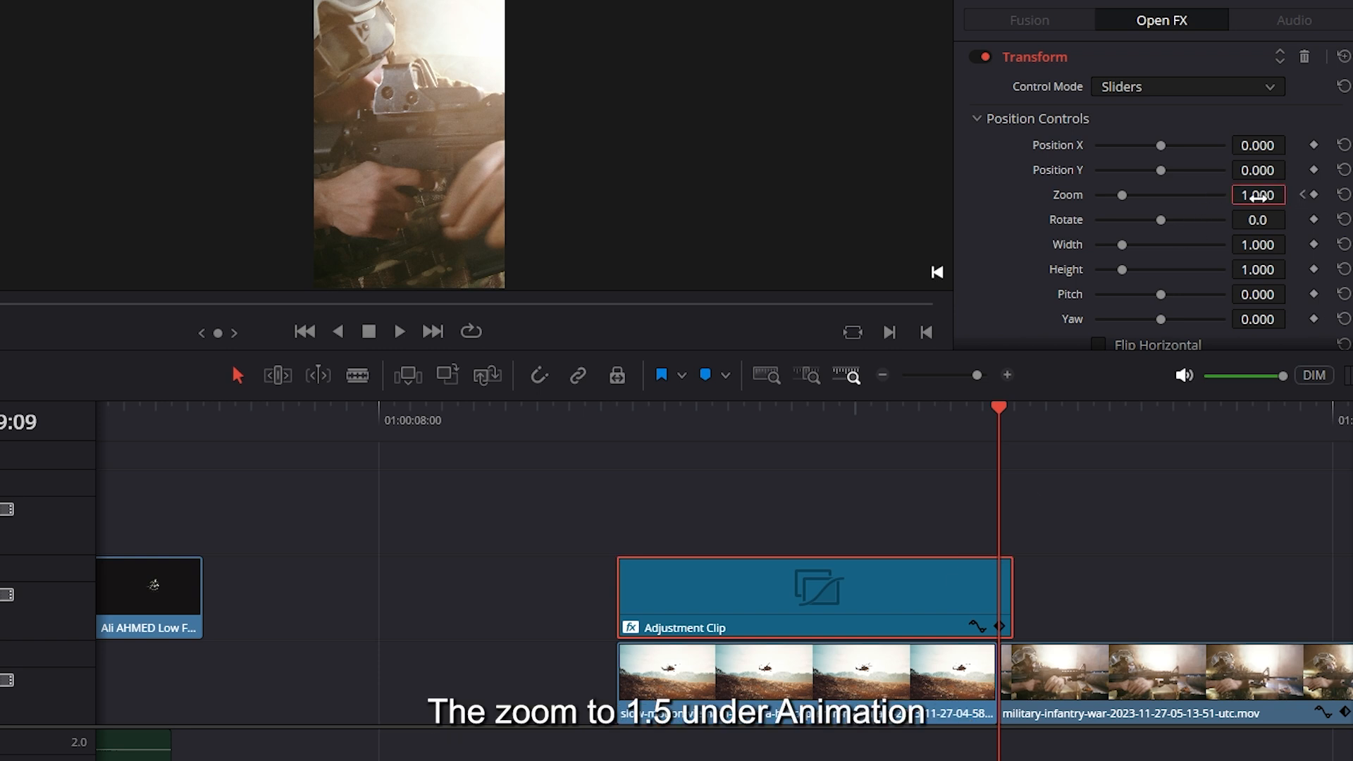
type("1.500")
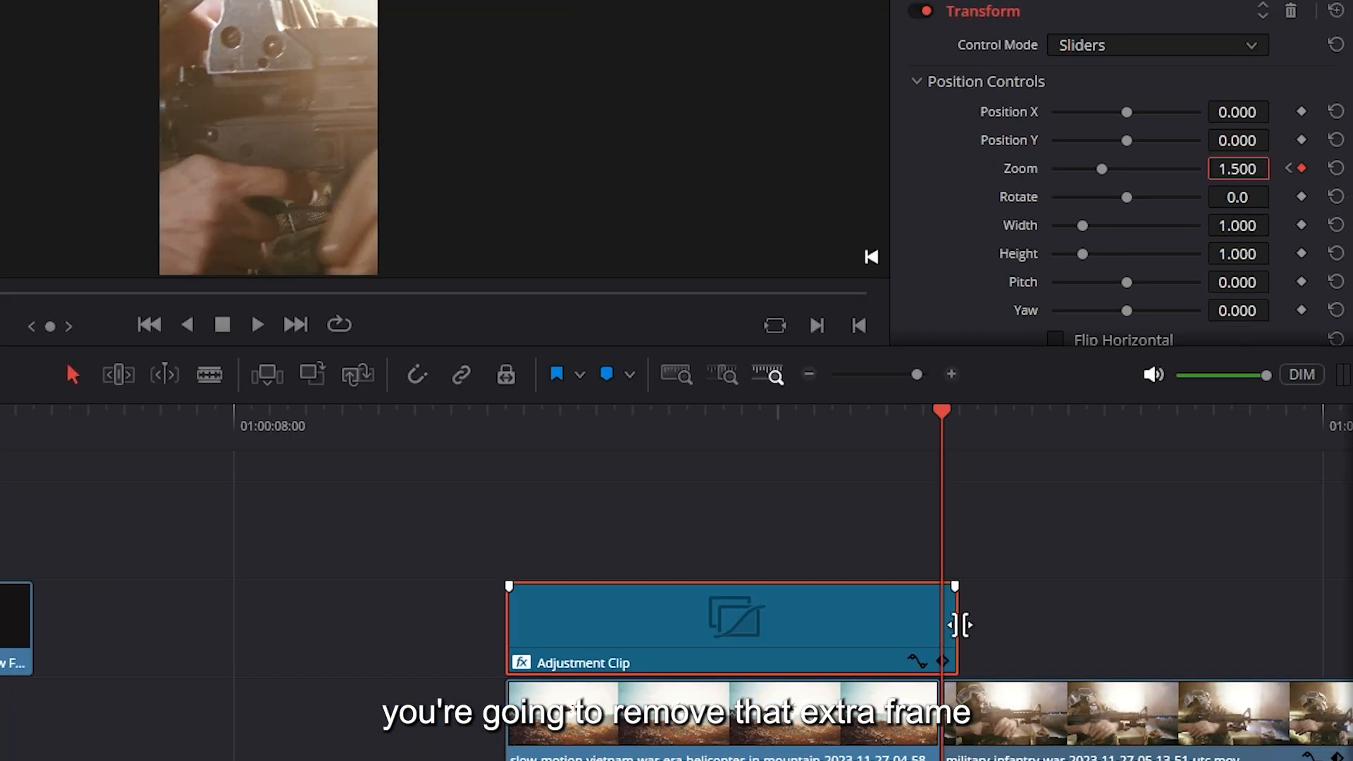
left_click_drag(953, 623, 927, 623)
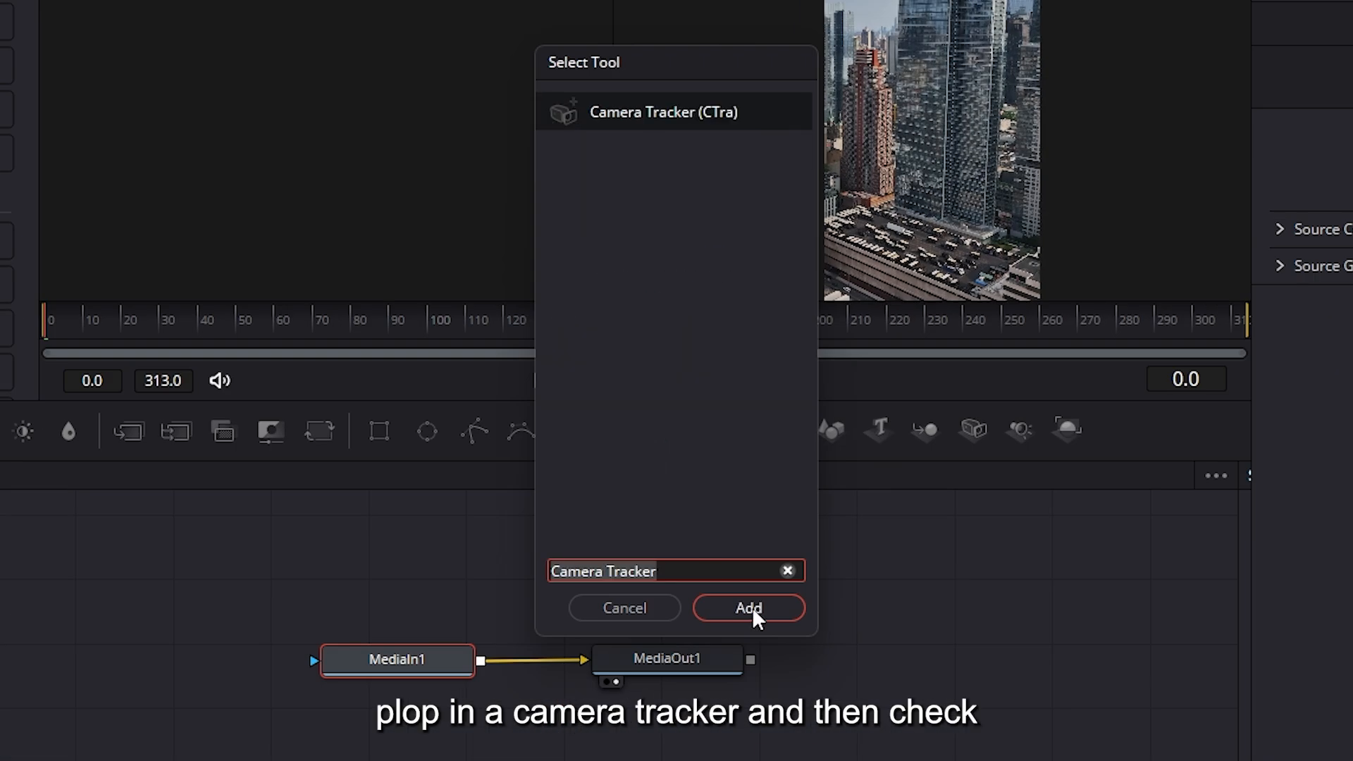
Add a Camera Tracker node to the city footage composition via the Shift+Space search.
left_click(747, 607)
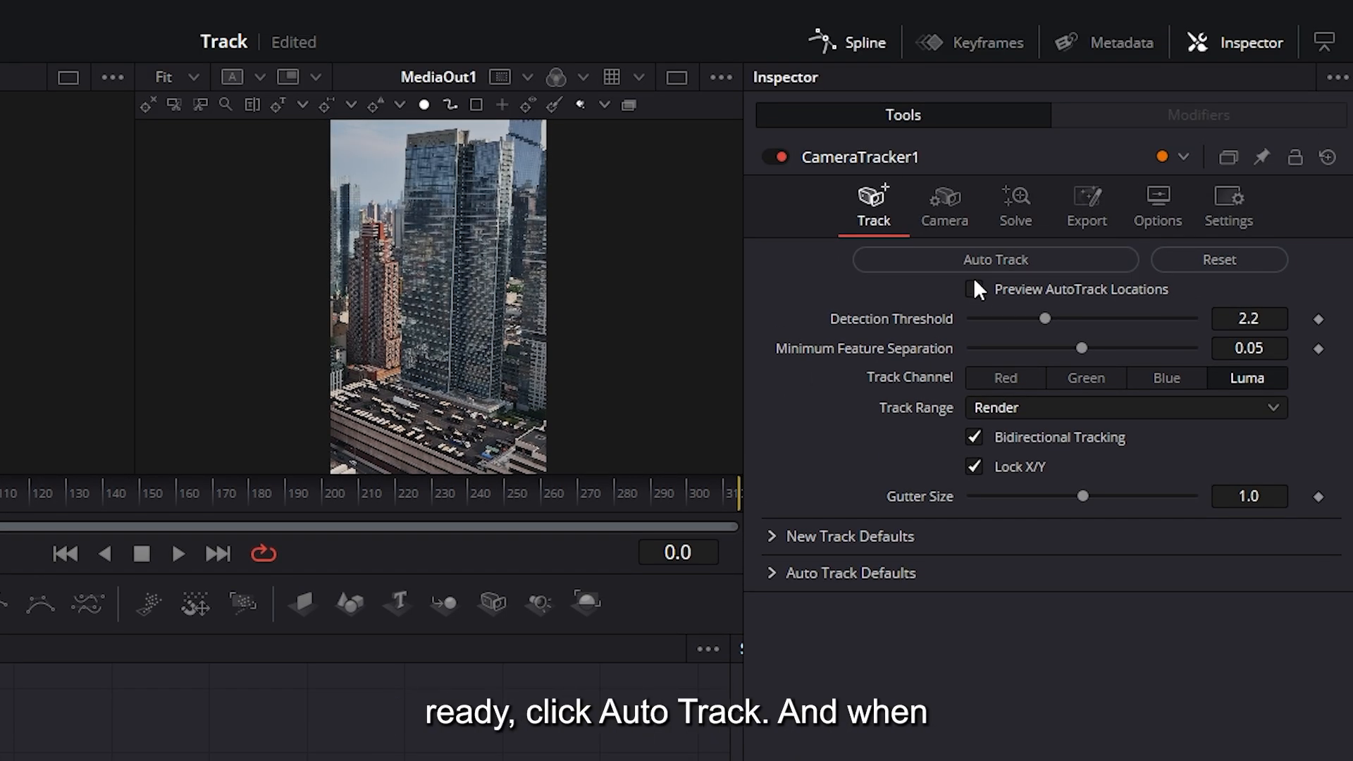
Run Auto Track on CameraTracker1, then Solve the skyline camera motion.
left_click(994, 259)
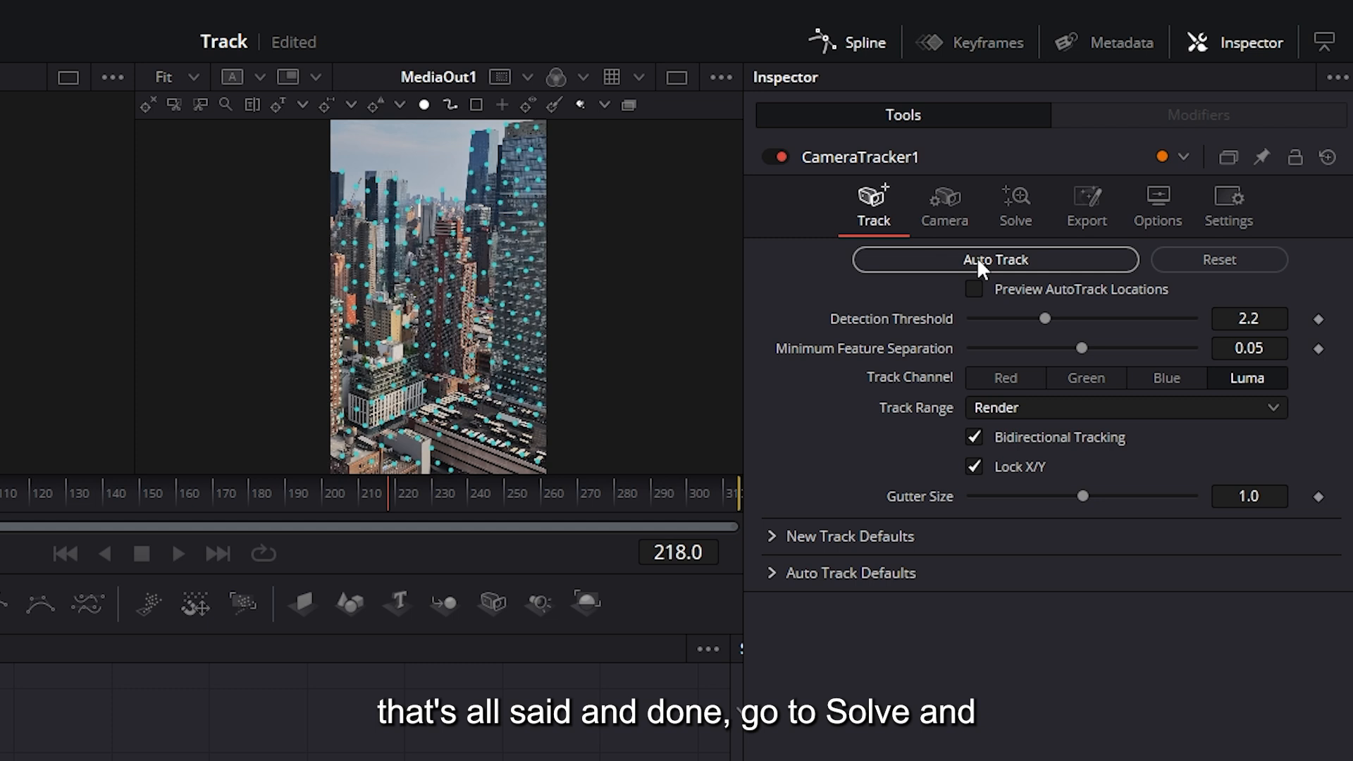
left_click(1014, 205)
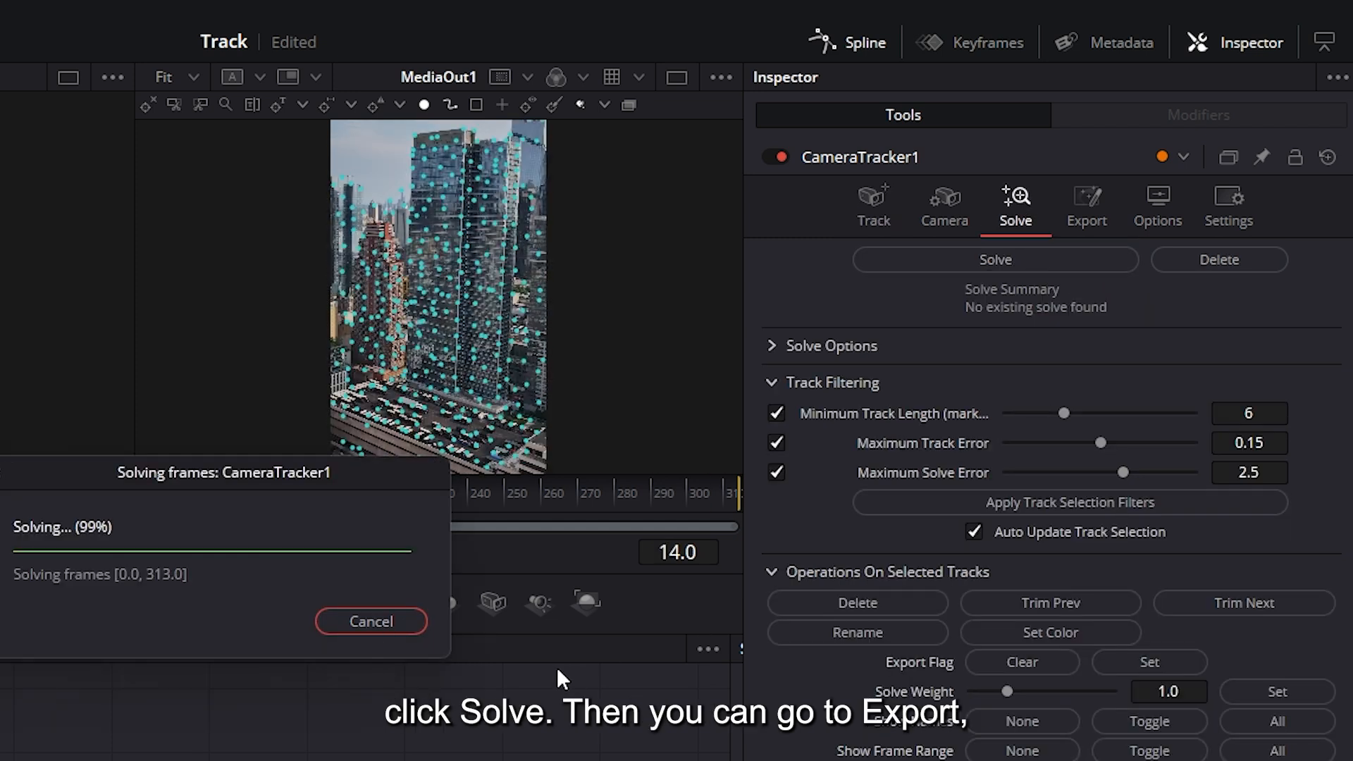
left_click(1085, 205)
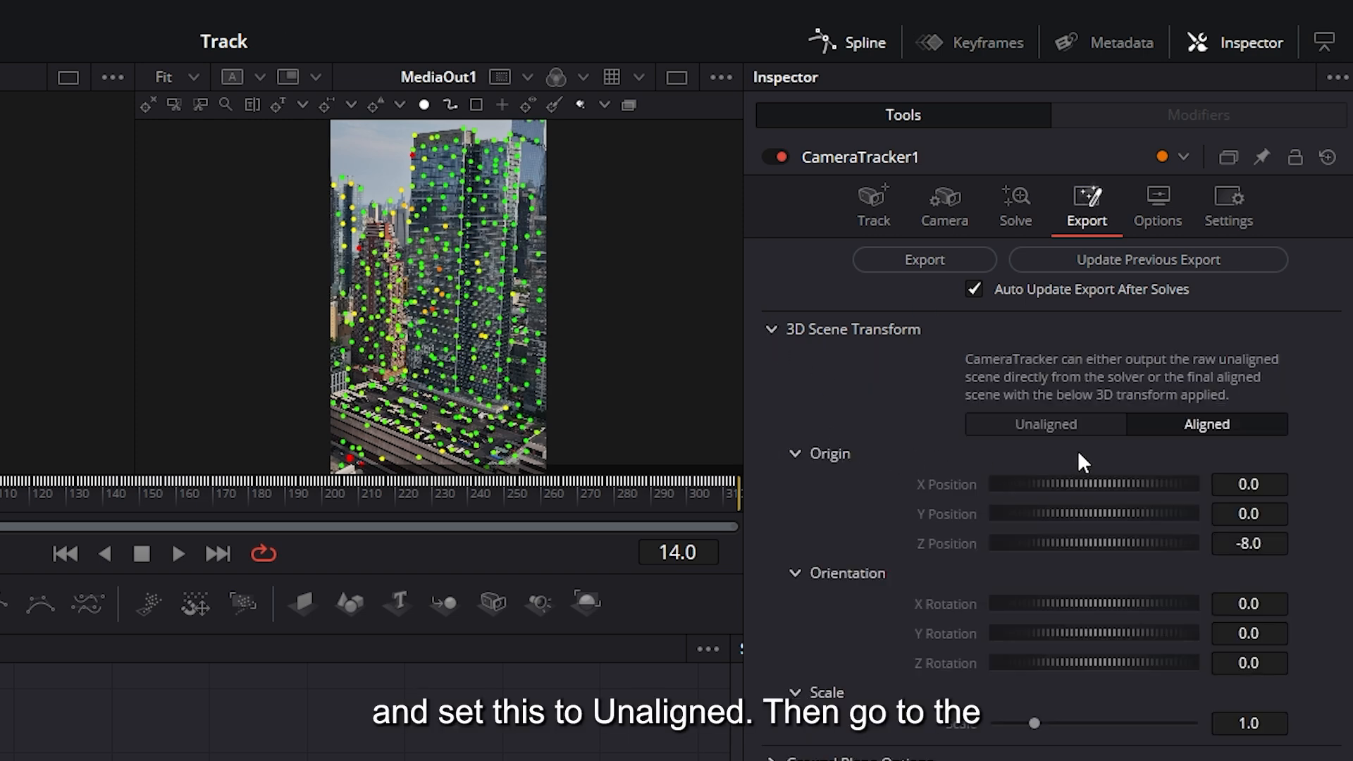
Set CameraTracker1's 3D Scene Transform to Unaligned for setting origin and ground plane.
left_click(1044, 423)
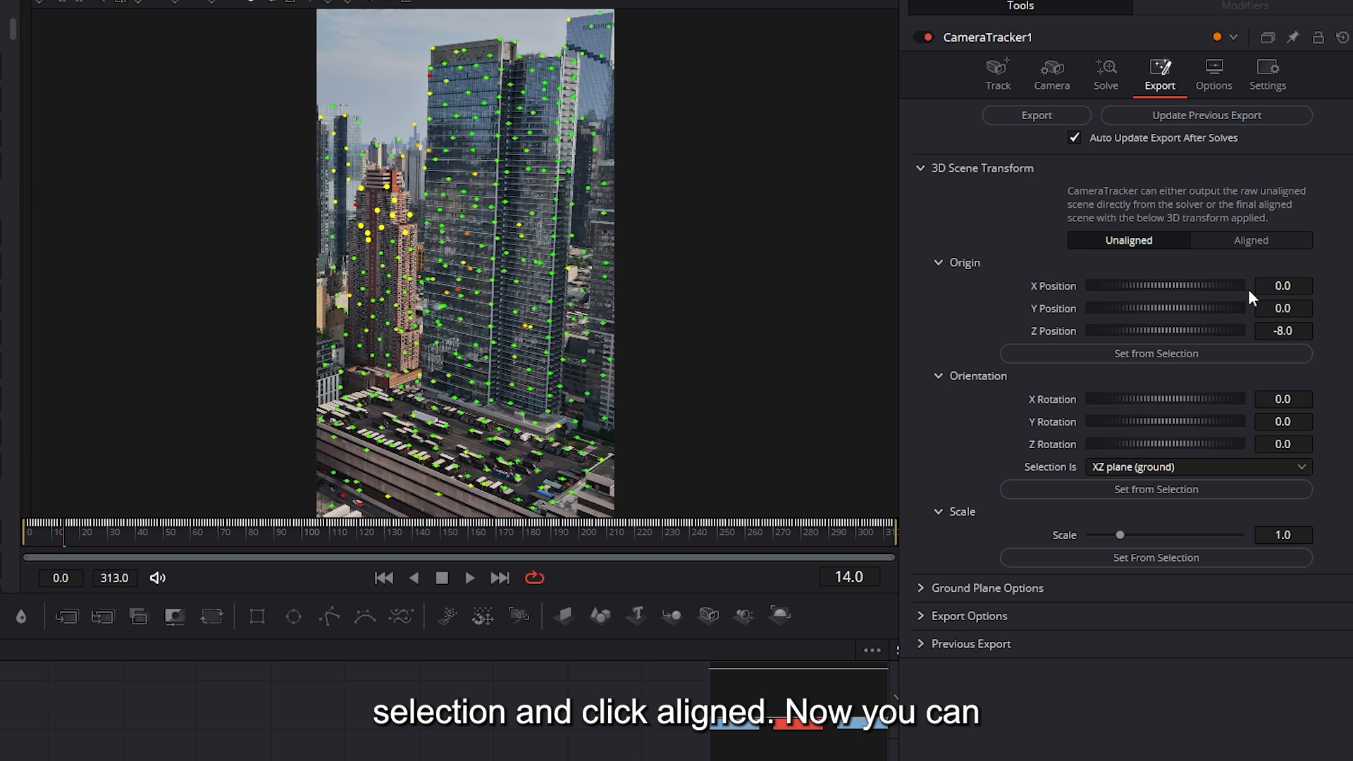
left_click(1250, 240)
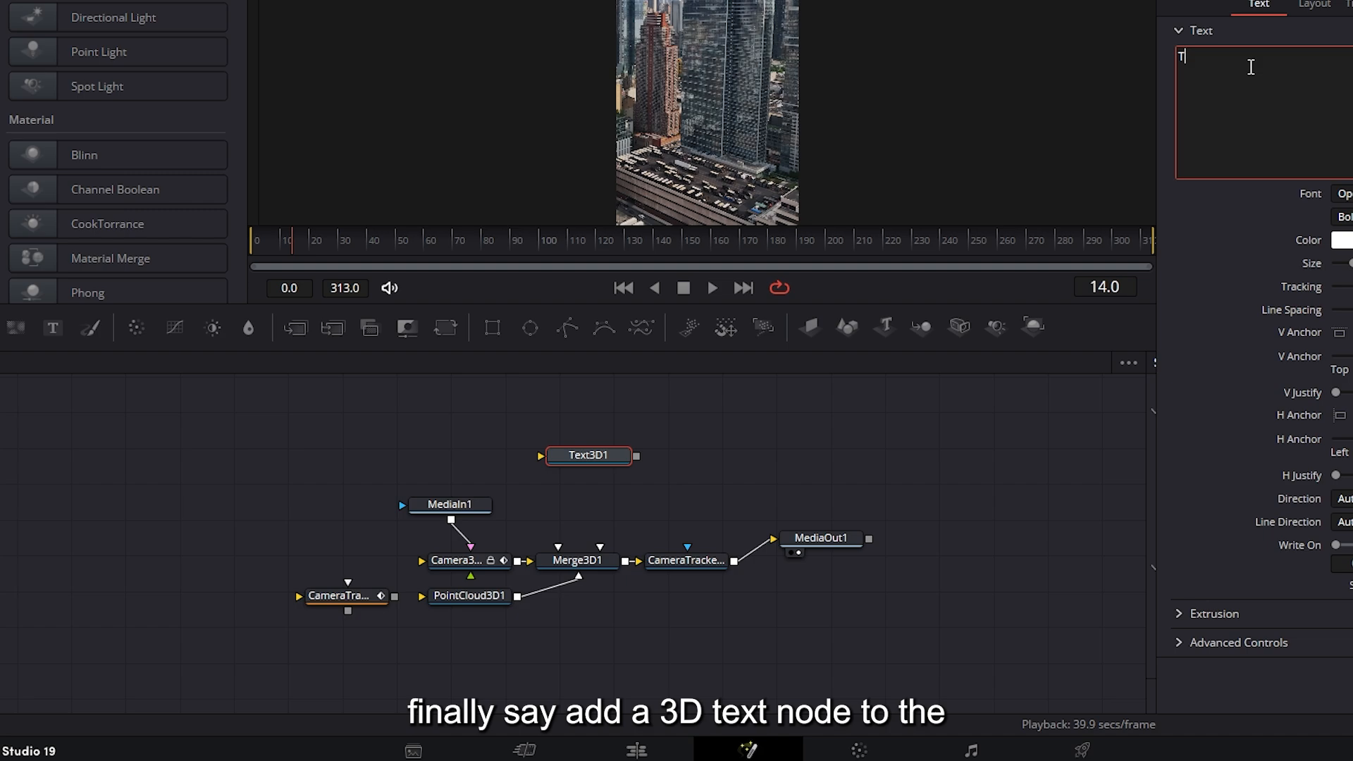
Enter 'TEXT' in the Text3D node and search Effects for 'call' out templates.
type("EXT")
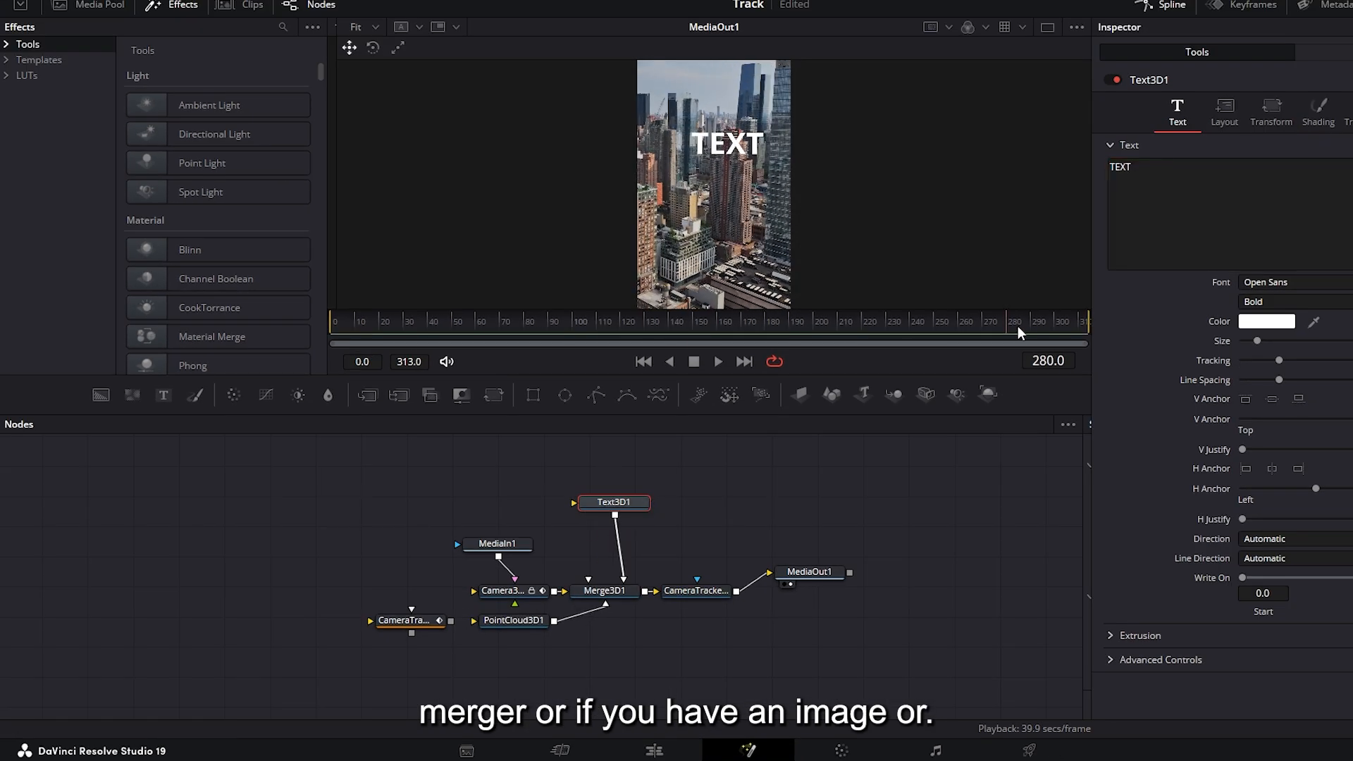
type("call")
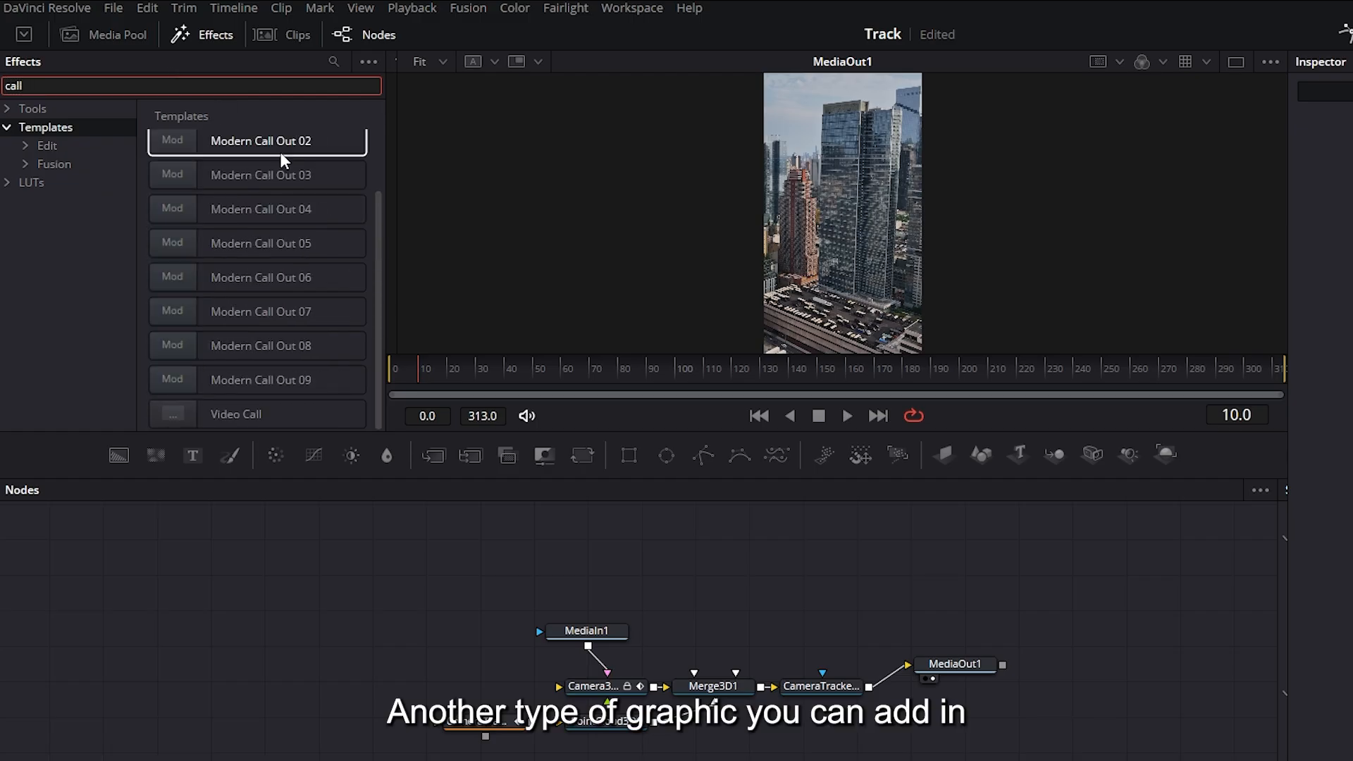